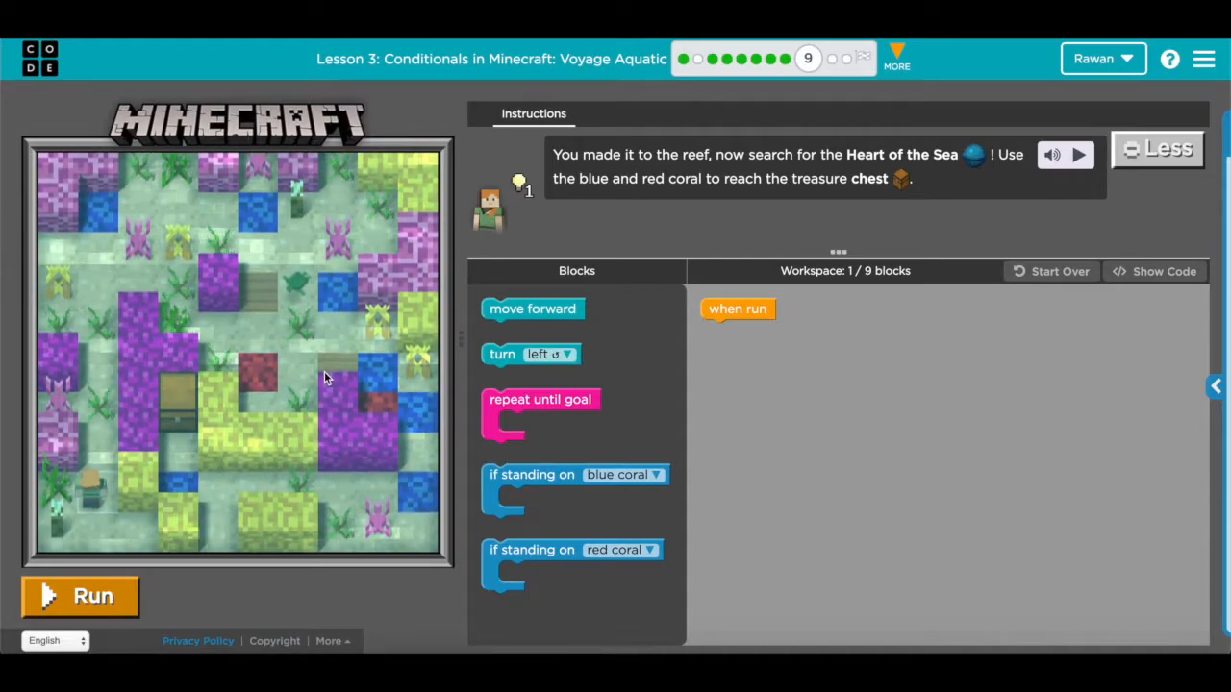
# Step: Add a repeat-until-goal loop under 'when run' with 'move forward' inside it
pyautogui.moveTo(541, 399); pyautogui.dragTo(759, 328)
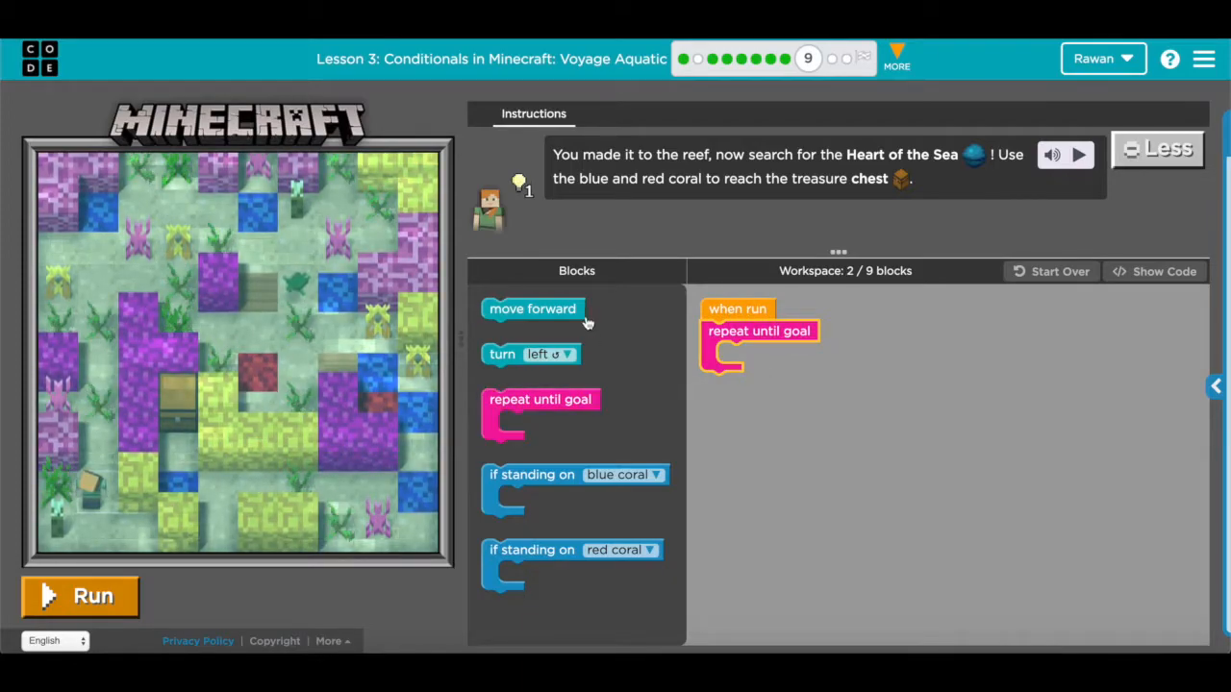
pyautogui.moveTo(533, 309); pyautogui.dragTo(769, 353)
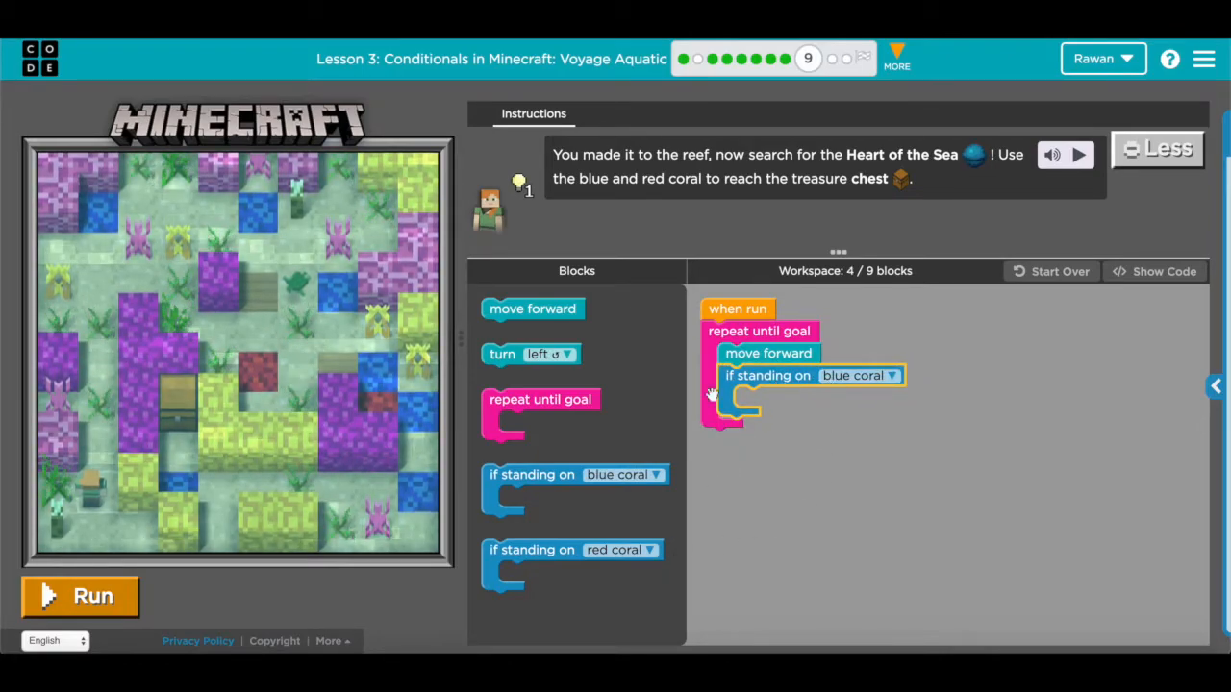
# Step: Turn right inside the blue-coral check and add a red-coral check that turns left
pyautogui.moveTo(531, 353); pyautogui.dragTo(779, 397)
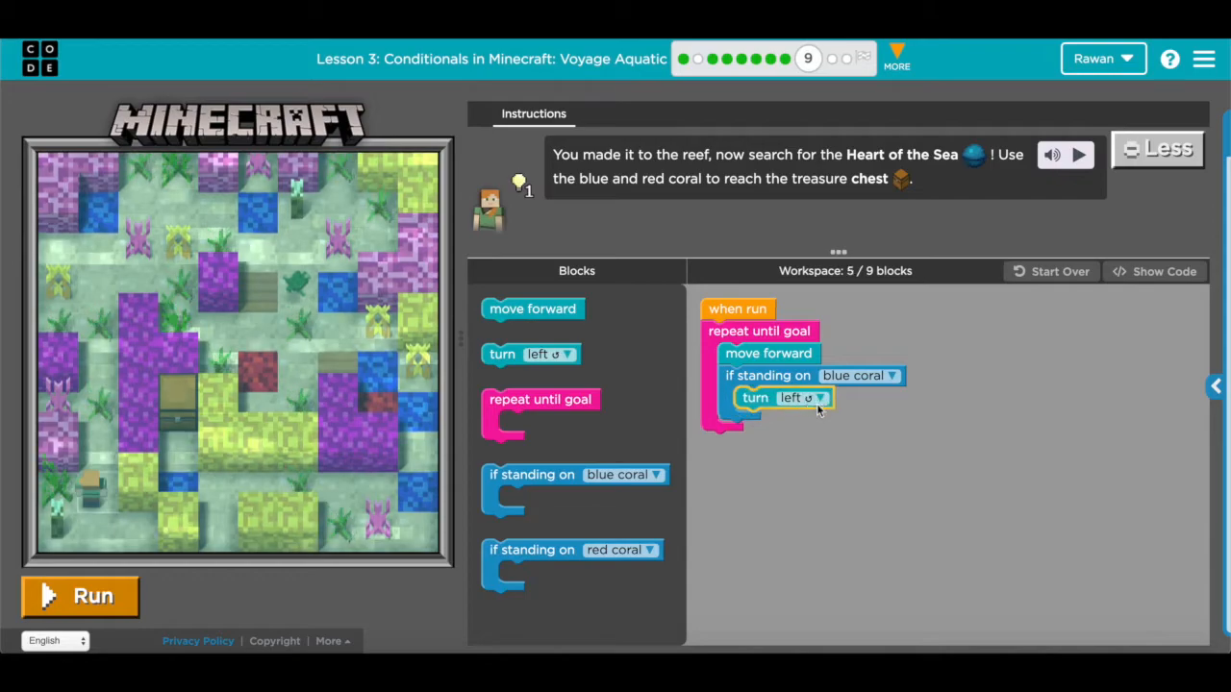
pyautogui.click(804, 398)
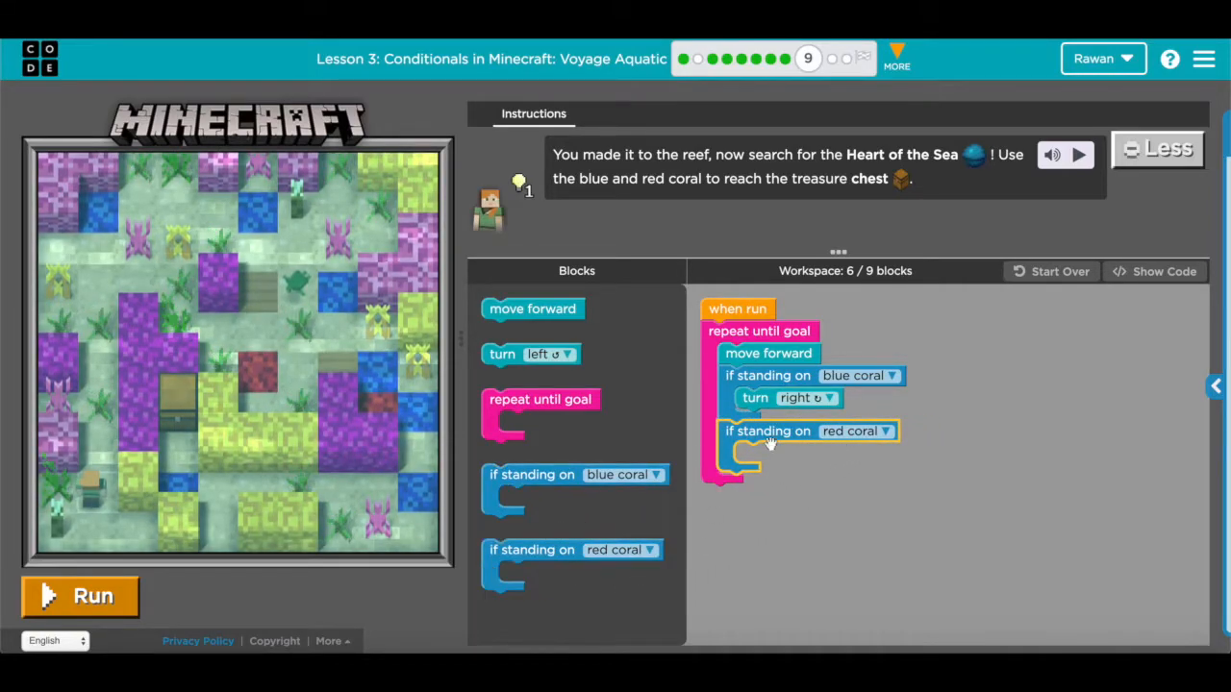
pyautogui.moveTo(529, 354); pyautogui.dragTo(818, 477)
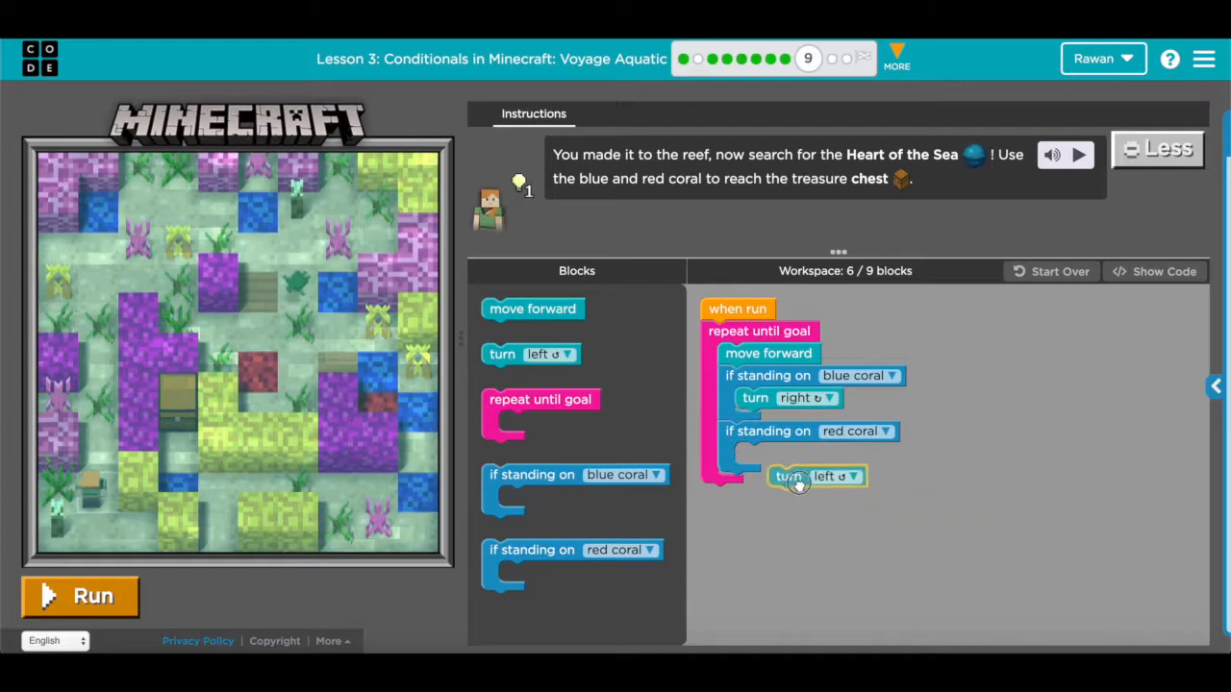
pyautogui.moveTo(816, 476); pyautogui.dragTo(782, 453)
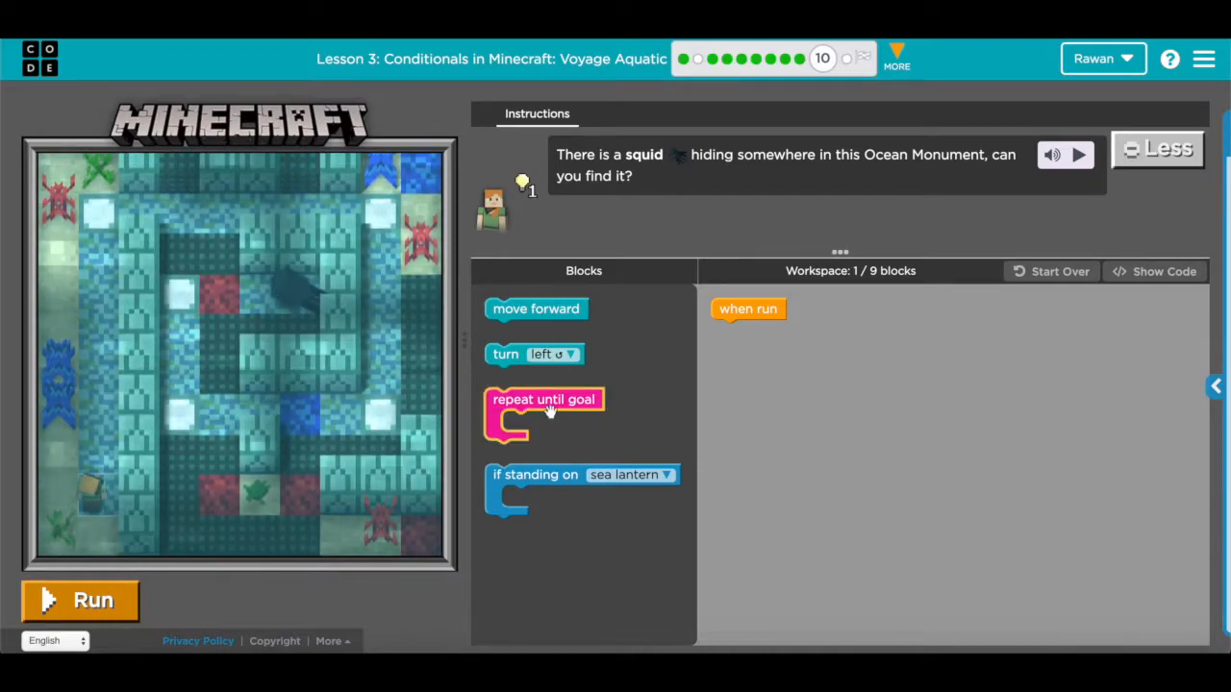
# Step: Add a repeat-until-goal loop to the squid program with 'move forward' inside it
pyautogui.moveTo(544, 413); pyautogui.dragTo(772, 330)
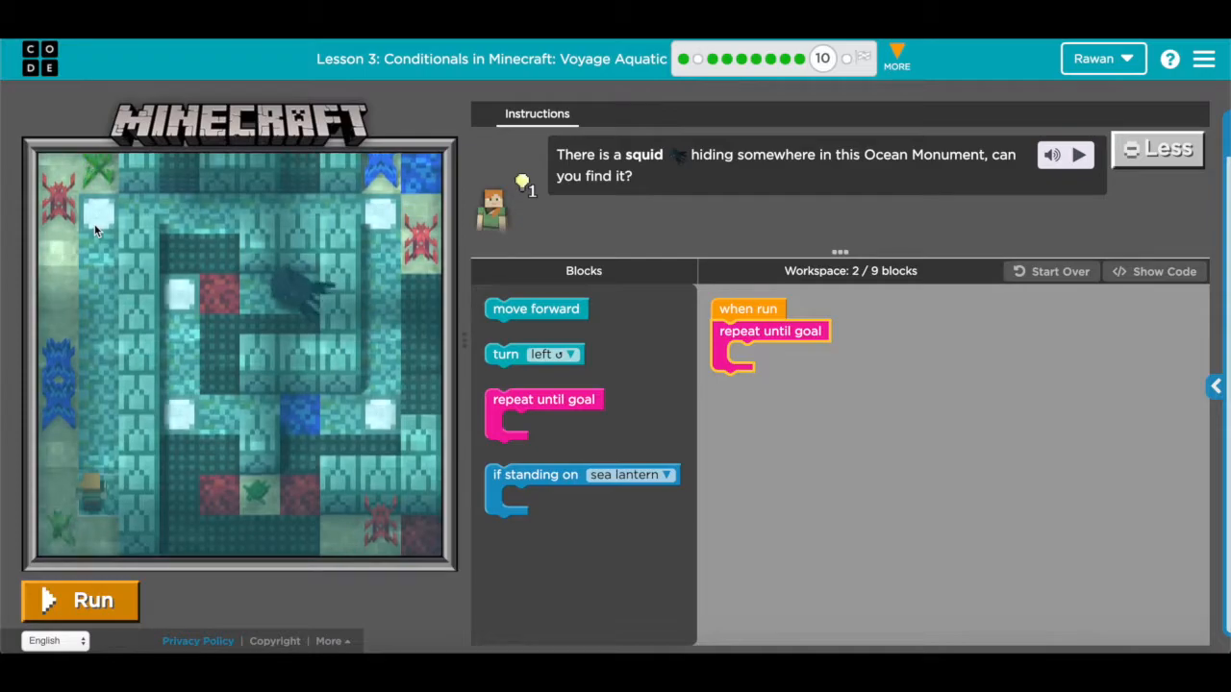
pyautogui.moveTo(535, 309); pyautogui.dragTo(790, 357)
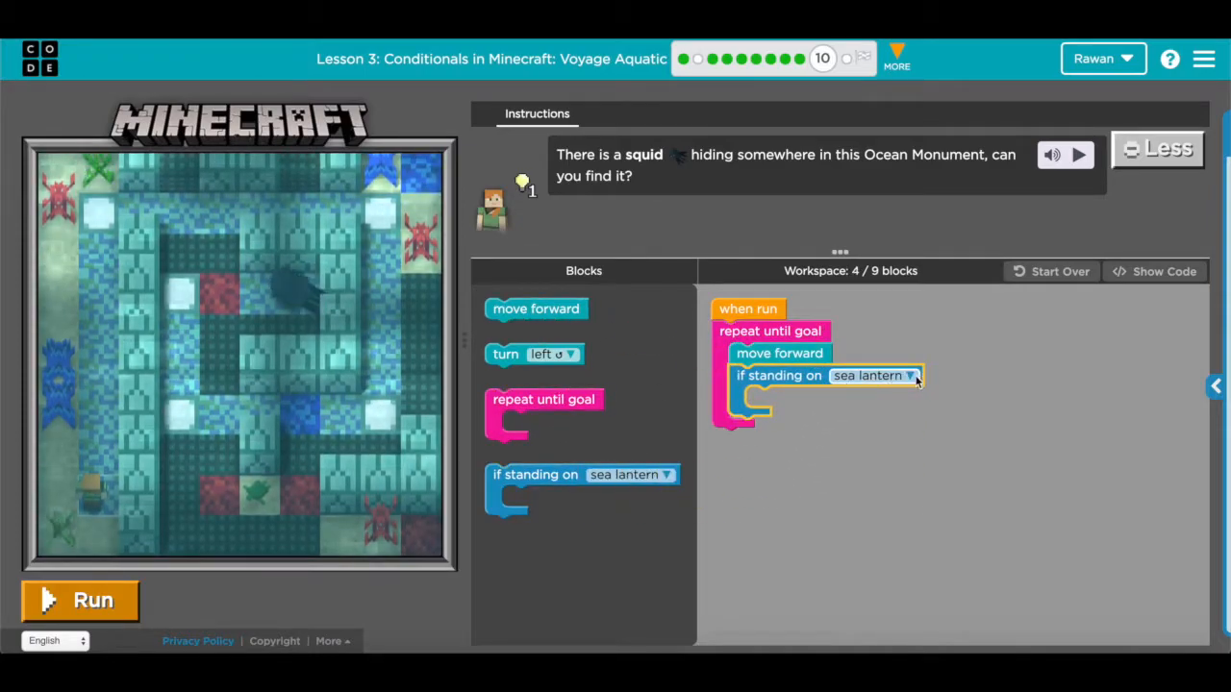
# Step: Review the sea-lantern check's block-type dropdown, keeping sea lantern selected
pyautogui.click(873, 375)
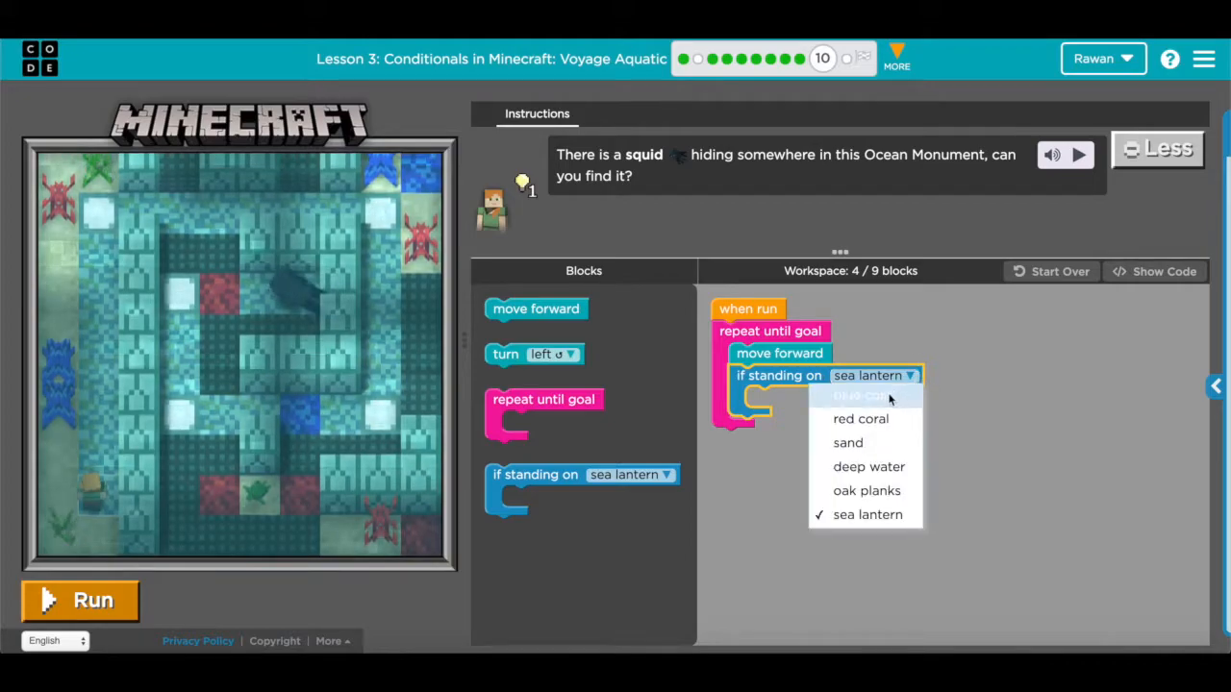
pyautogui.moveTo(865, 515)
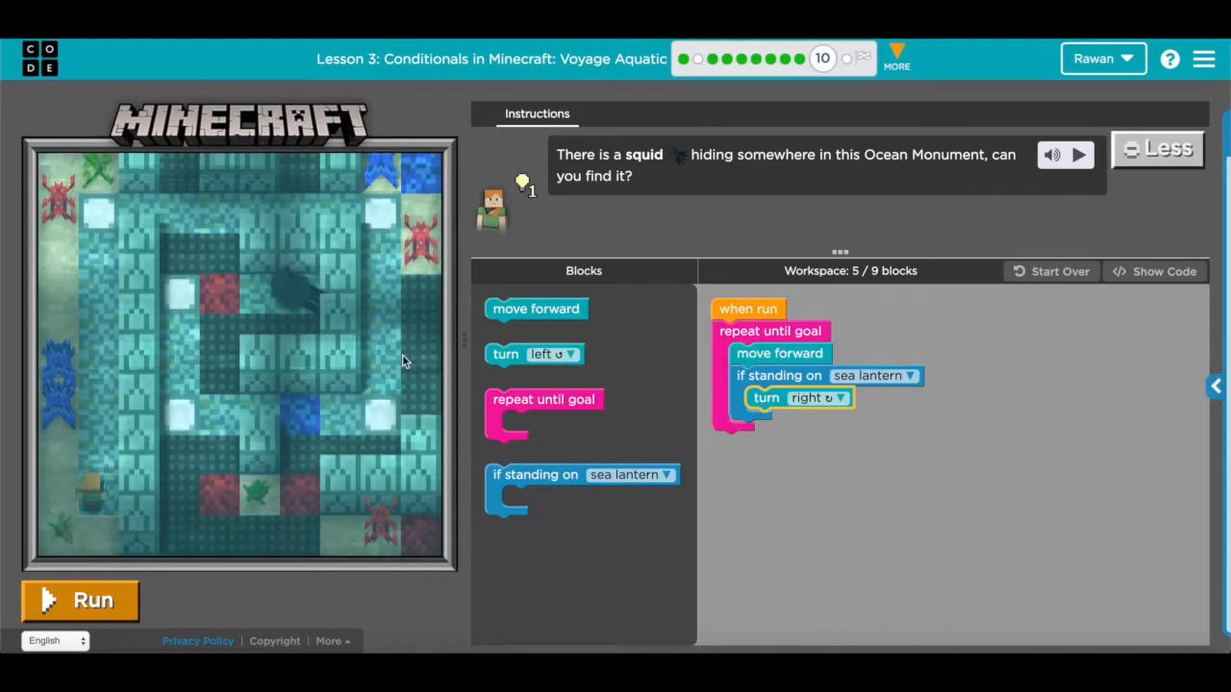
pyautogui.moveTo(293, 428)
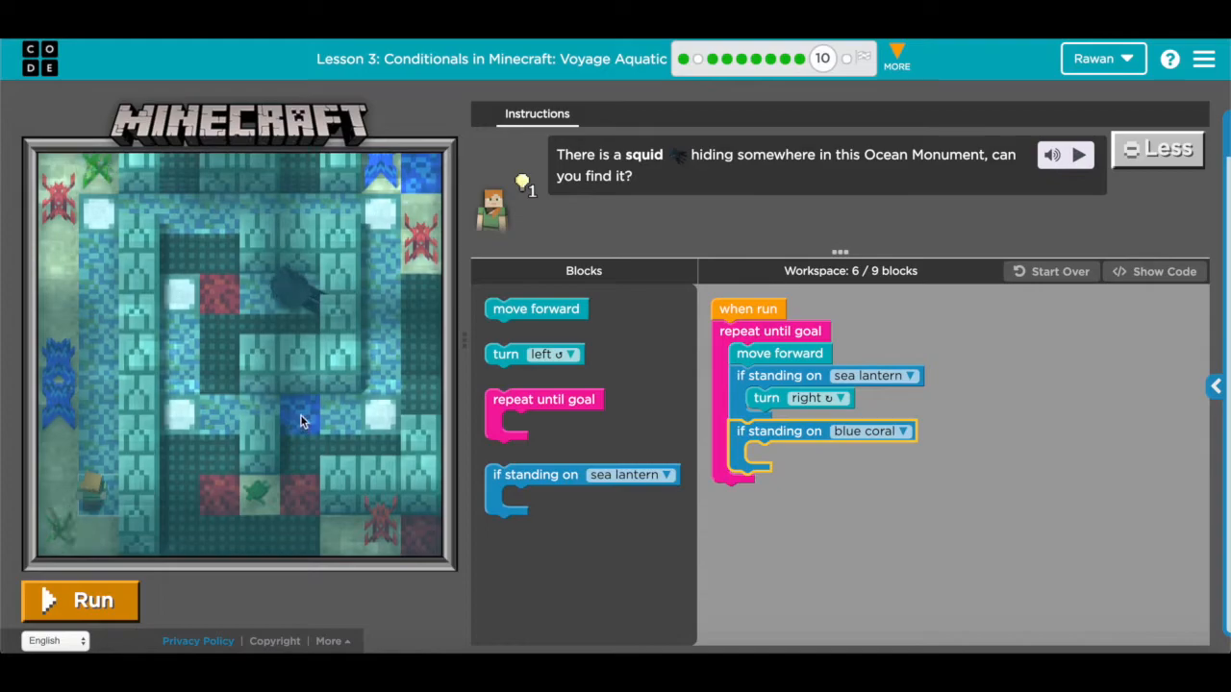
# Step: Turn left on blue coral, add a red-coral check turning right, and run the squid program
pyautogui.moveTo(536, 354); pyautogui.dragTo(875, 442)
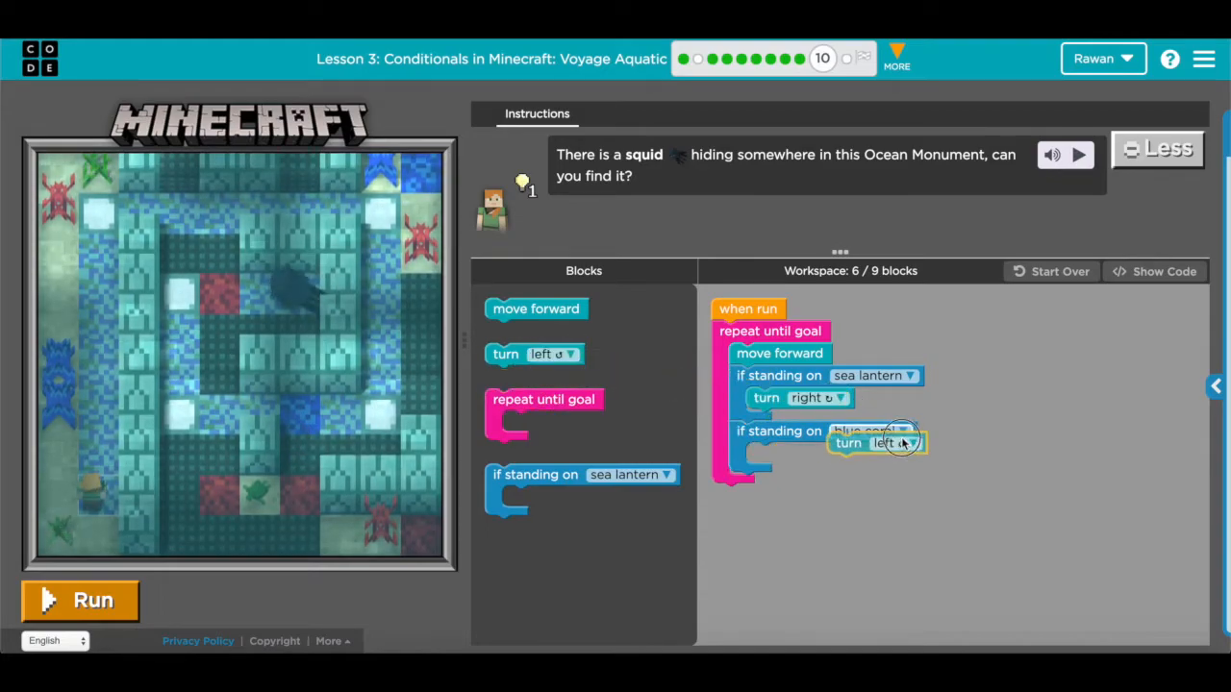
pyautogui.moveTo(877, 443); pyautogui.dragTo(794, 453)
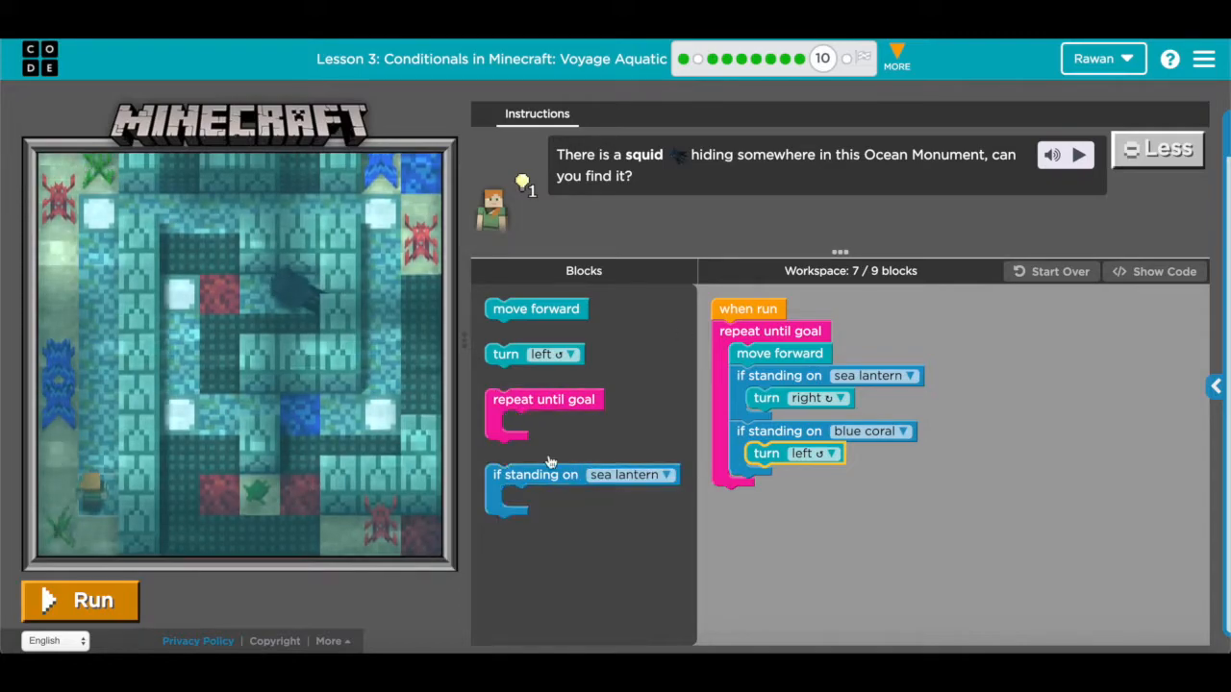
pyautogui.moveTo(536, 474); pyautogui.dragTo(779, 487)
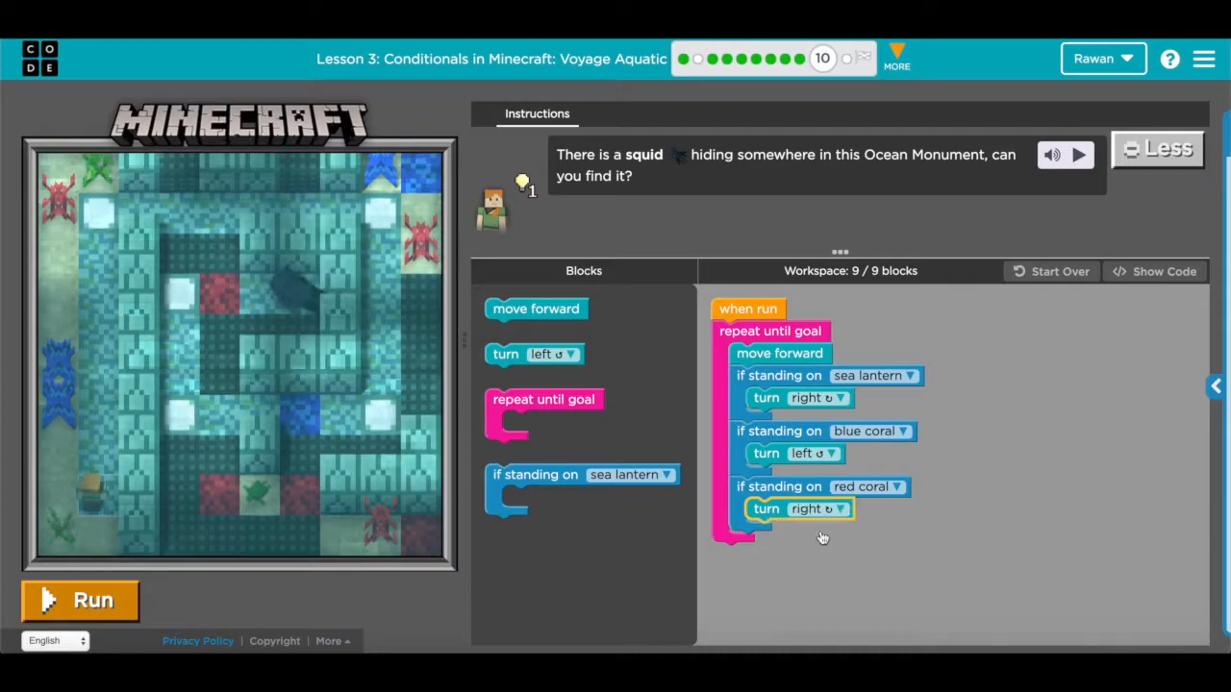
pyautogui.click(79, 601)
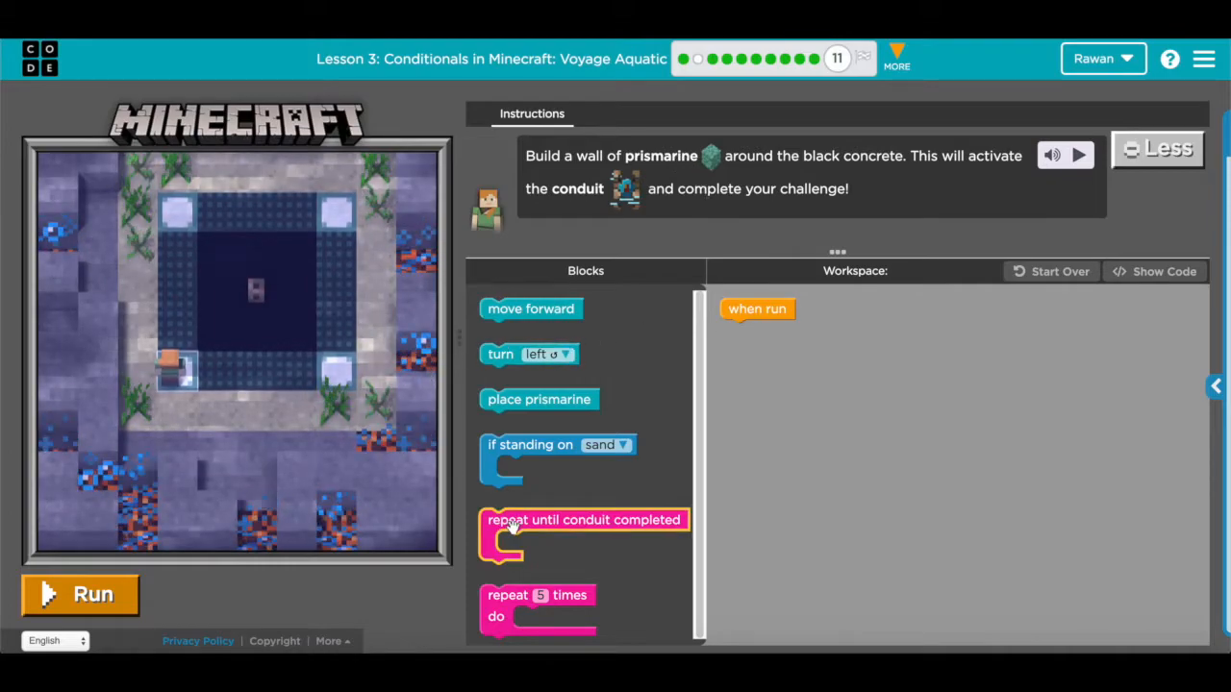
# Step: Replace the conduit-completed loop with 'repeat 5 times' and place prismarine inside it
pyautogui.moveTo(584, 529); pyautogui.dragTo(824, 331)
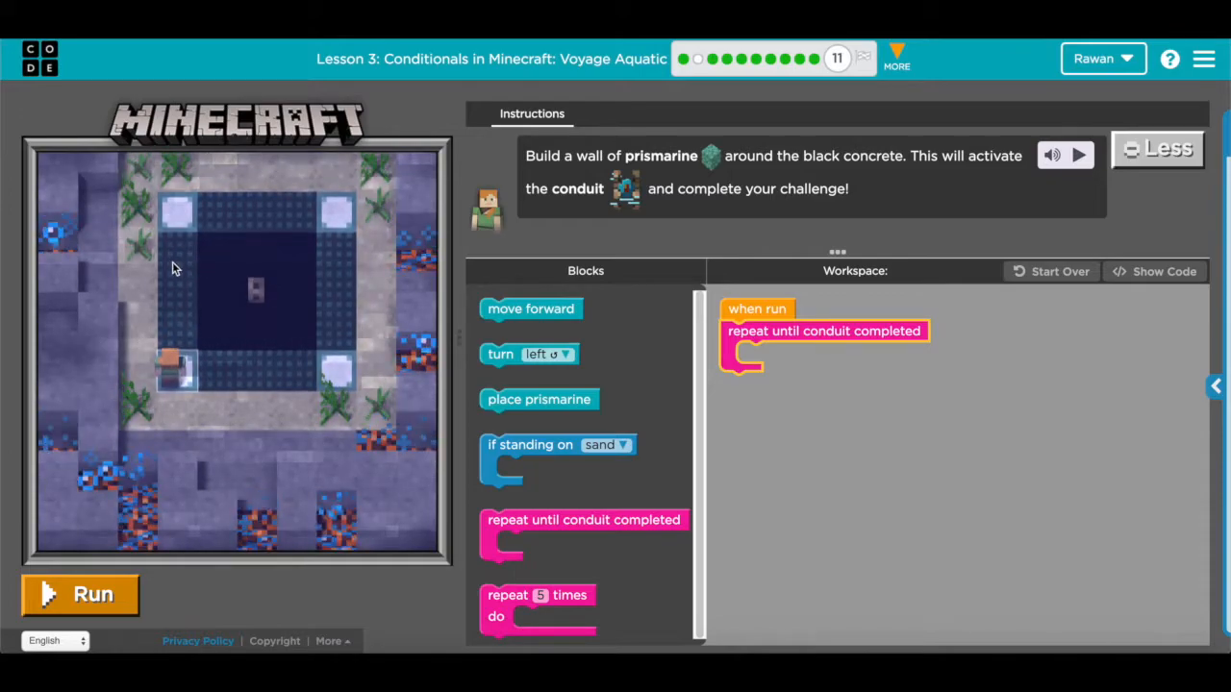
pyautogui.moveTo(538, 609); pyautogui.dragTo(817, 375)
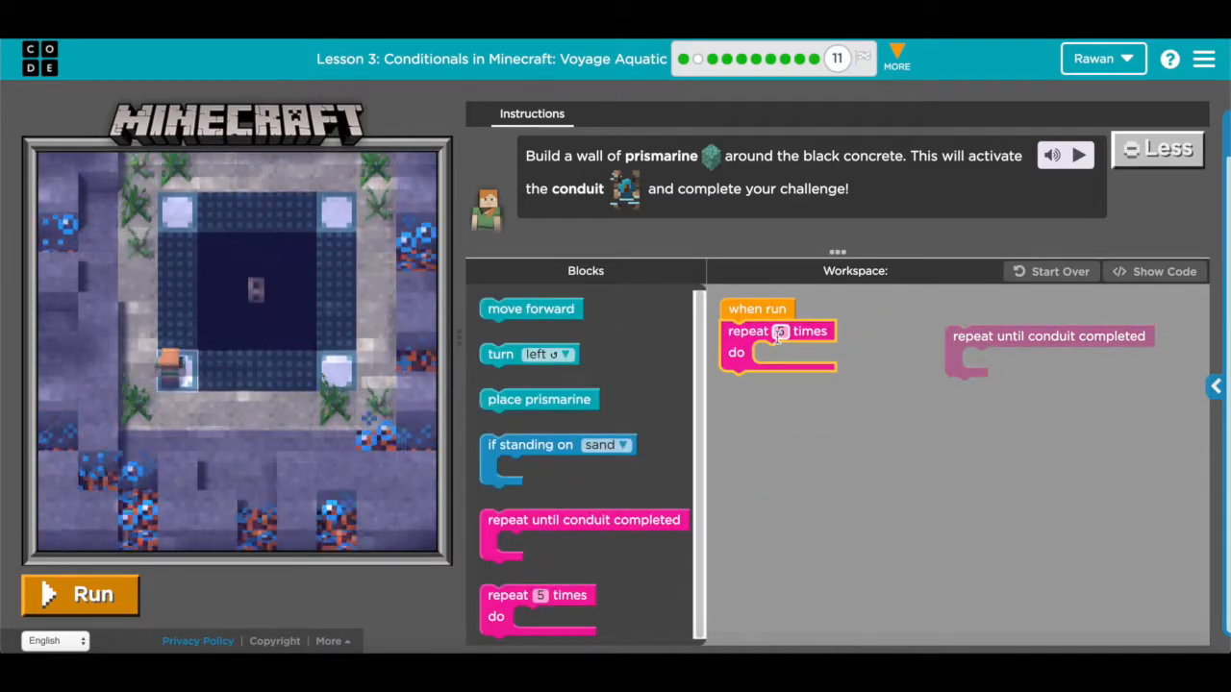
pyautogui.moveTo(530, 308); pyautogui.dragTo(804, 353)
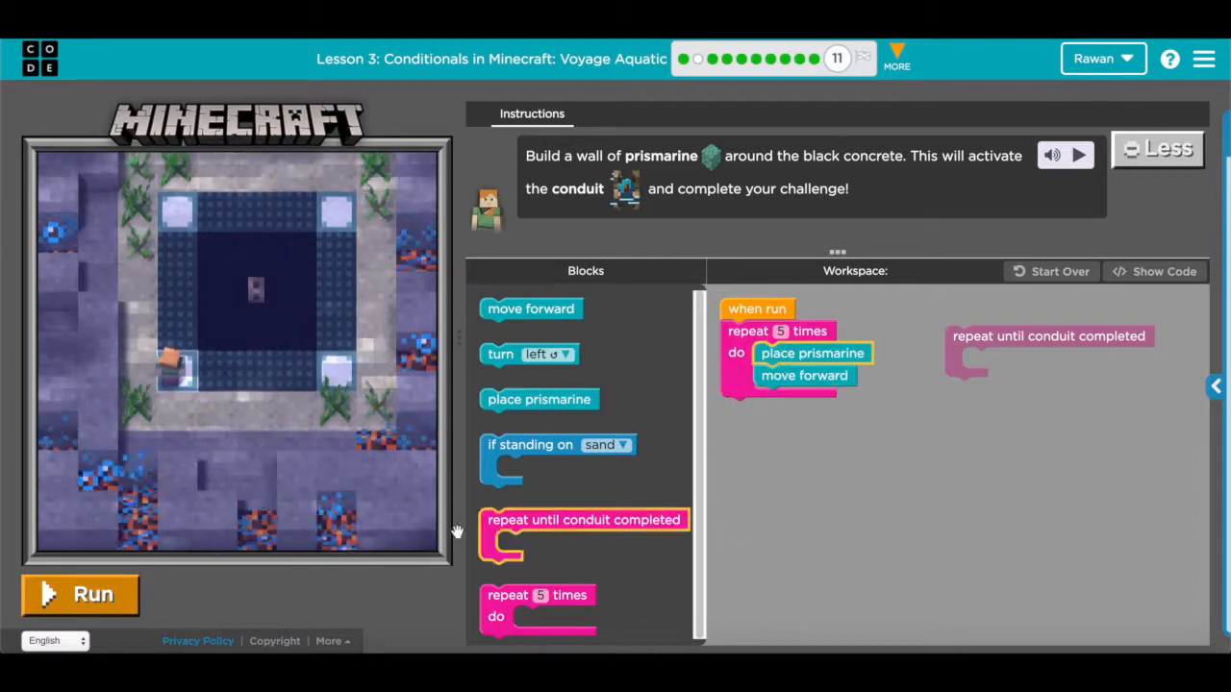
# Step: Test-run one prismarine wall side and set the turn after the loop to right
pyautogui.click(81, 594)
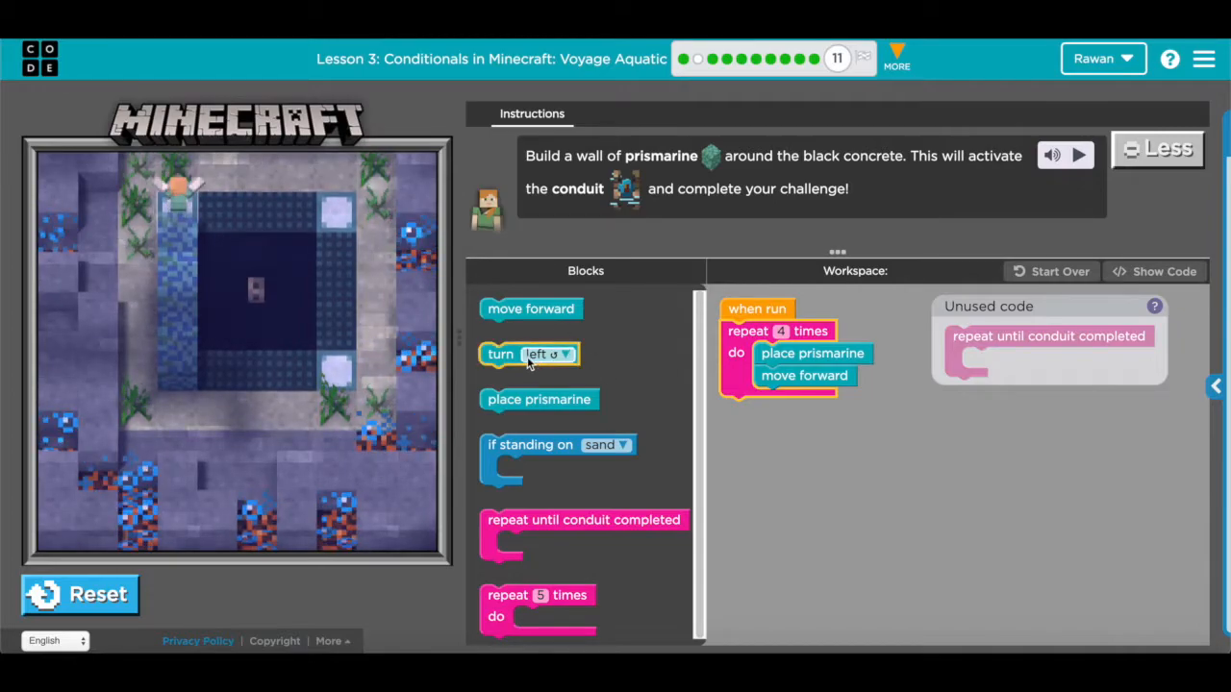
pyautogui.click(806, 408)
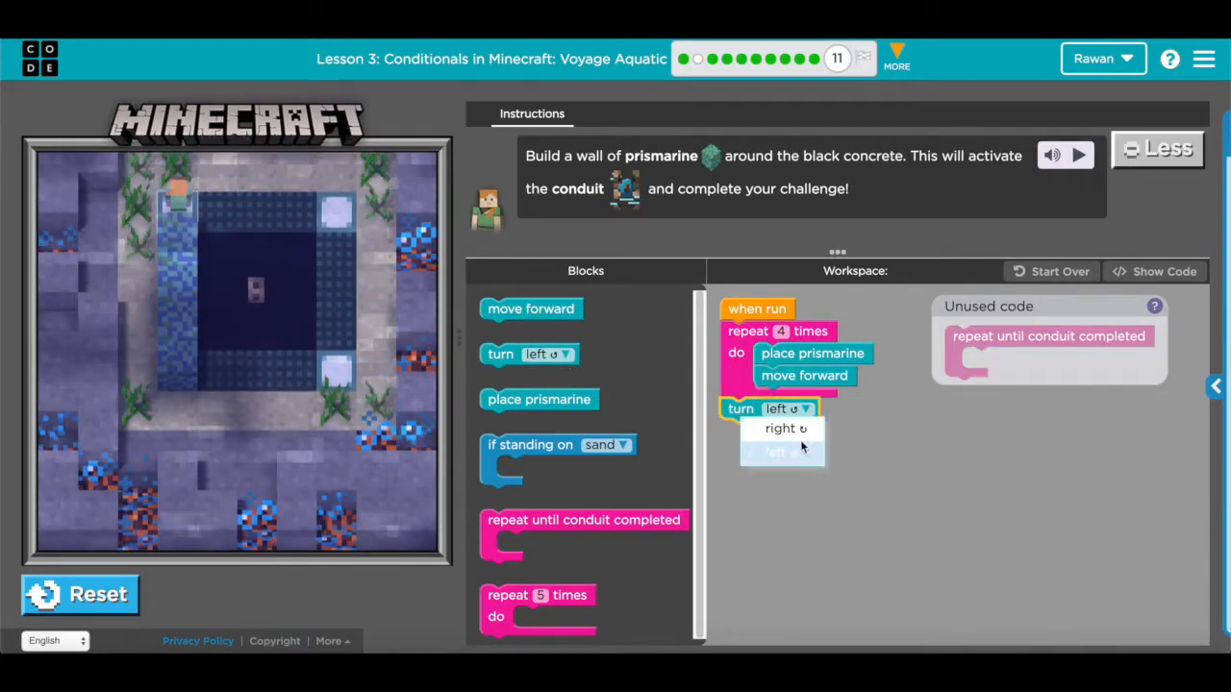
pyautogui.click(780, 428)
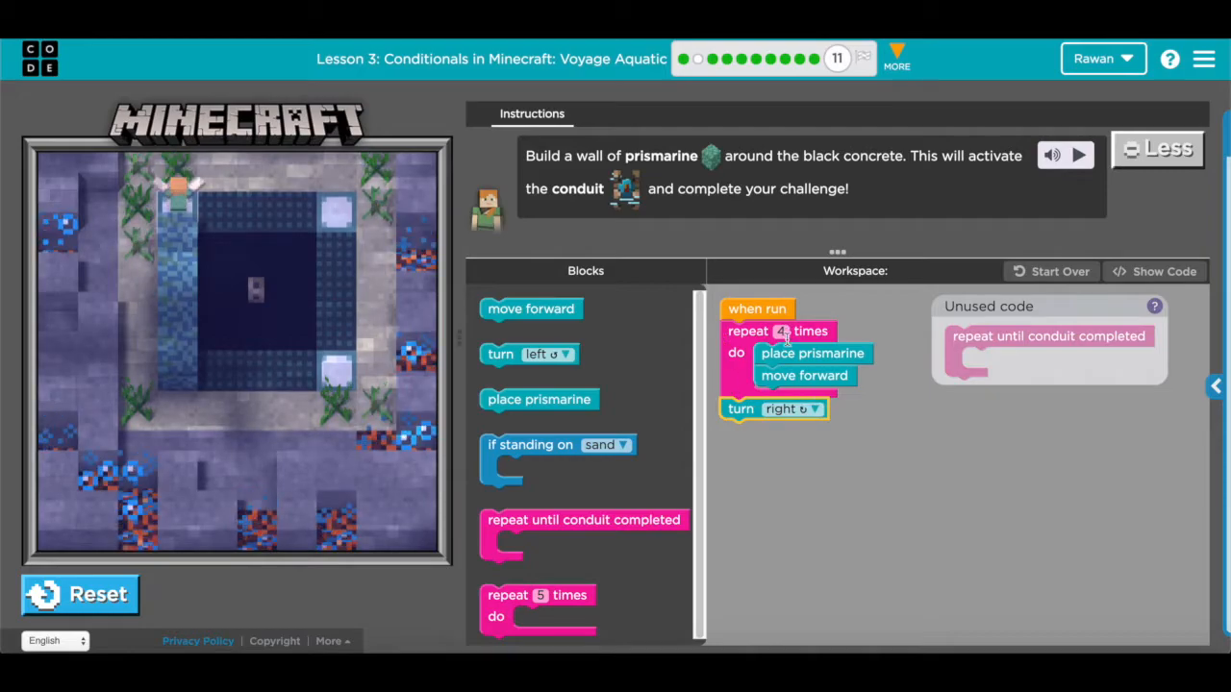